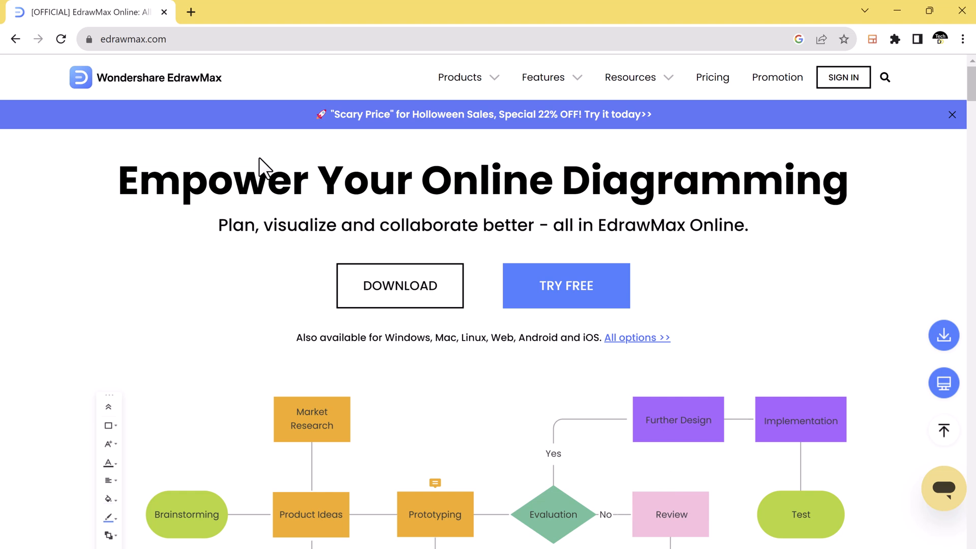
Step: Browse the Recommended template list on the start screen
{"action": "left_click", "coordinate": [434, 482]}
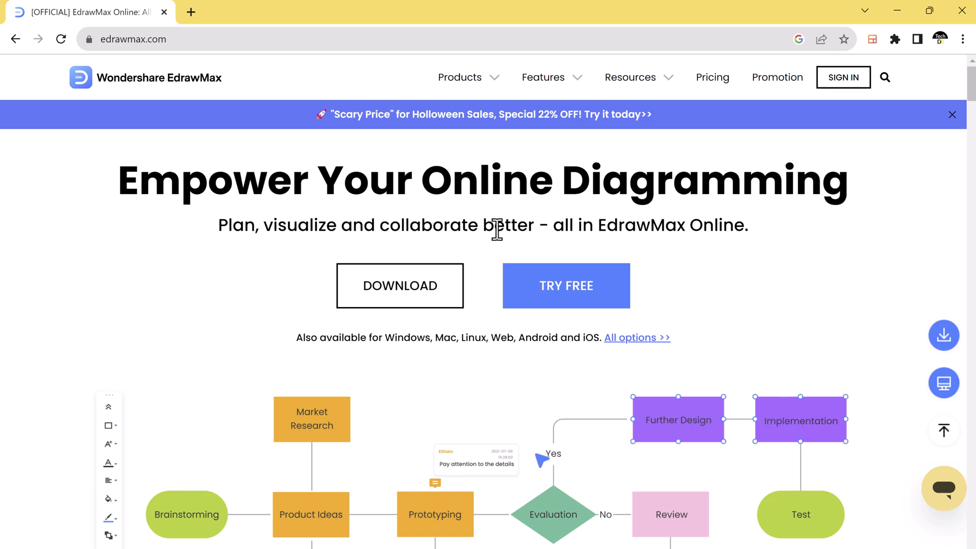
{"action": "left_click", "coordinate": [106, 499]}
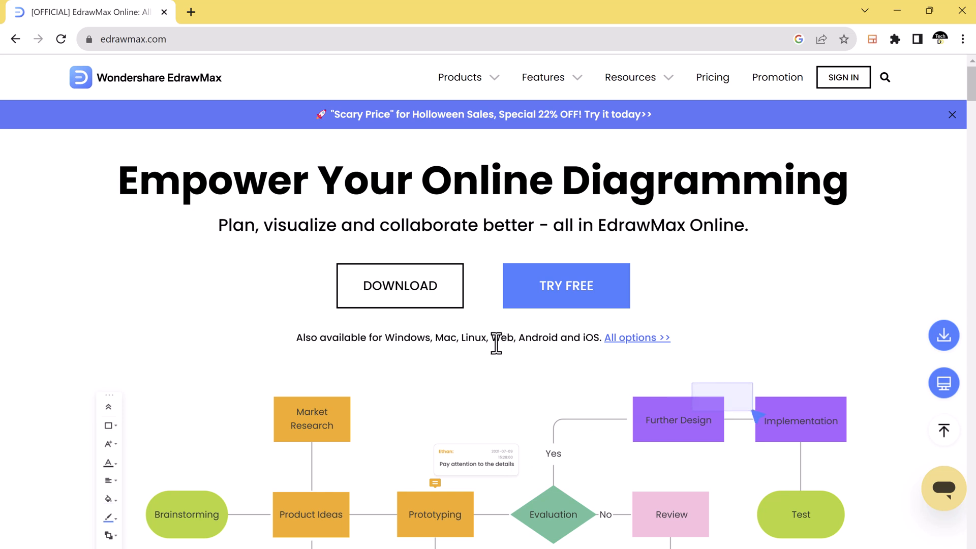
{"action": "left_click", "coordinate": [107, 499]}
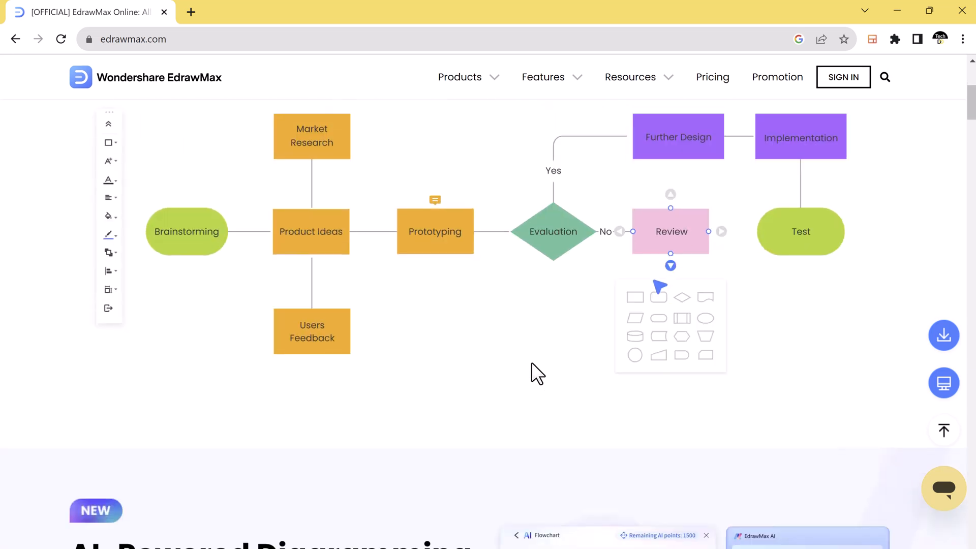
{"action": "scroll", "scroll_direction": "down", "scroll_amount": 3}
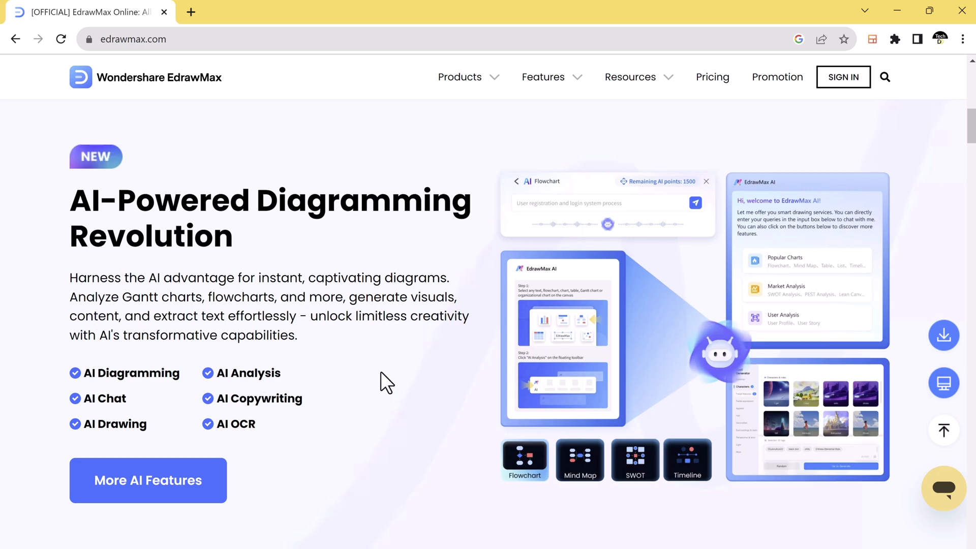
{"action": "scroll", "scroll_direction": "down", "scroll_amount": 3}
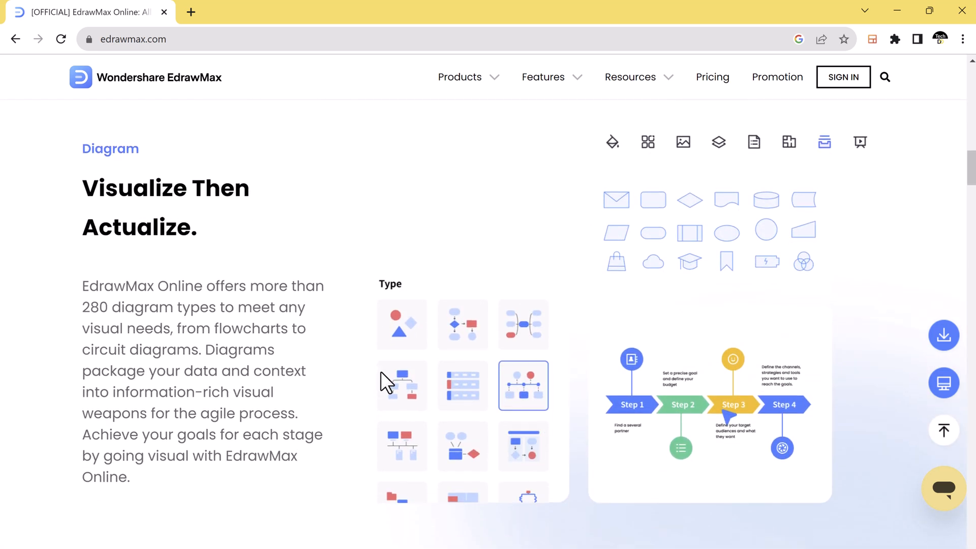
{"action": "mouse_move", "coordinate": [462, 452]}
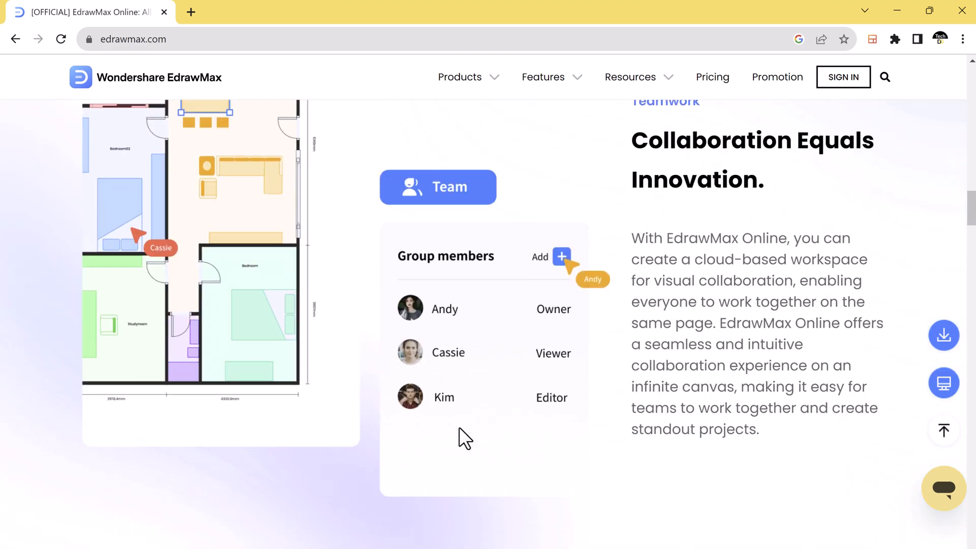
{"action": "scroll", "scroll_direction": "down", "scroll_amount": 3}
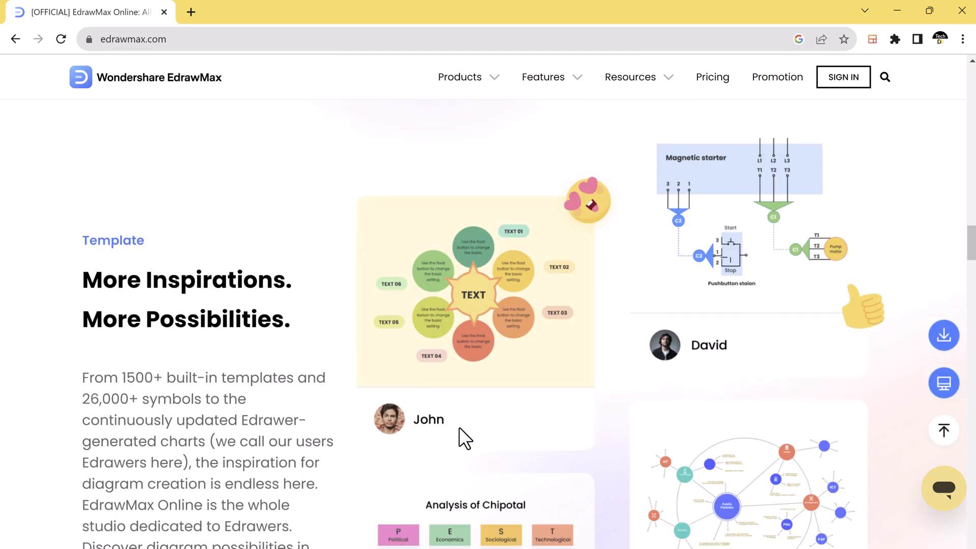
{"action": "scroll", "scroll_direction": "up", "scroll_amount": 3}
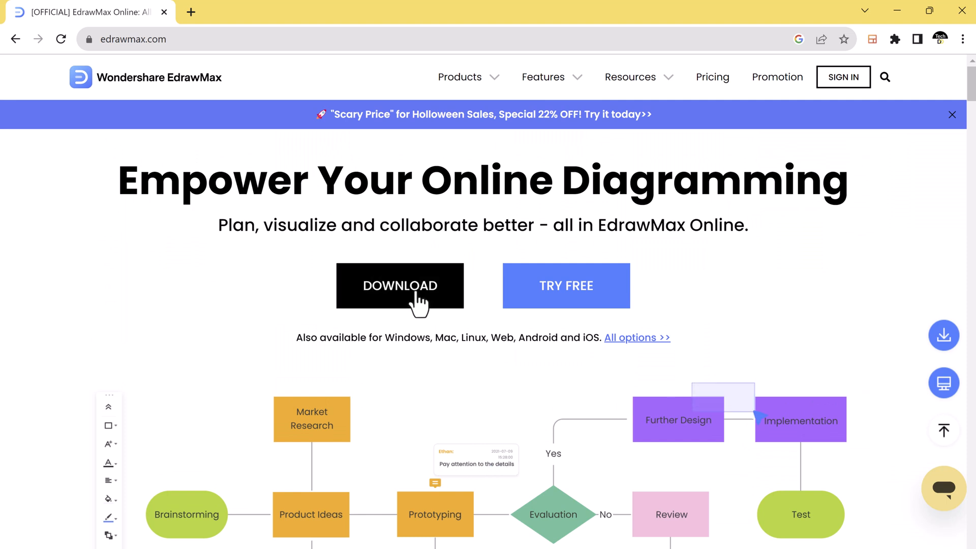
Step: Show the Flowchart category's templates, including Basic Flowchart, BPMN and Workflow Diagram
{"action": "left_click", "coordinate": [106, 499]}
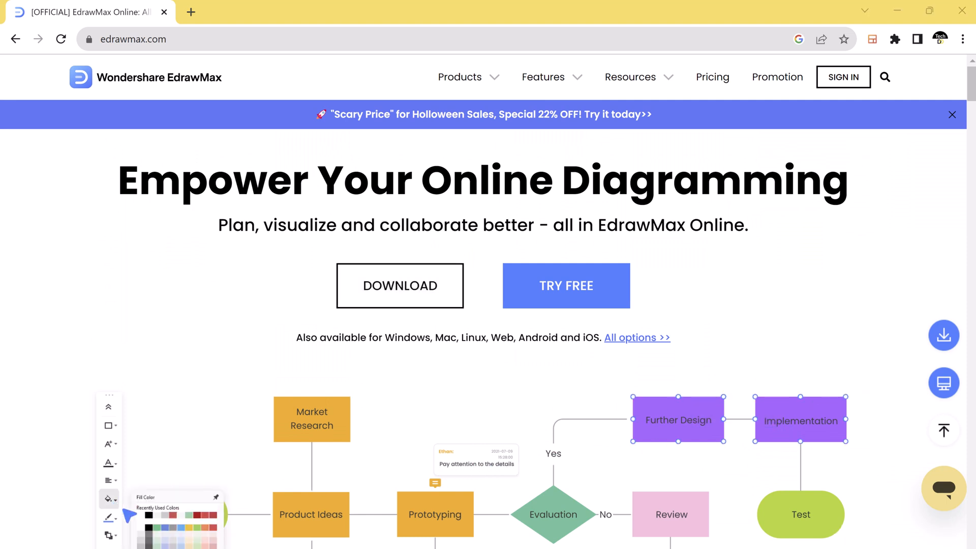
{"action": "left_click", "coordinate": [567, 286]}
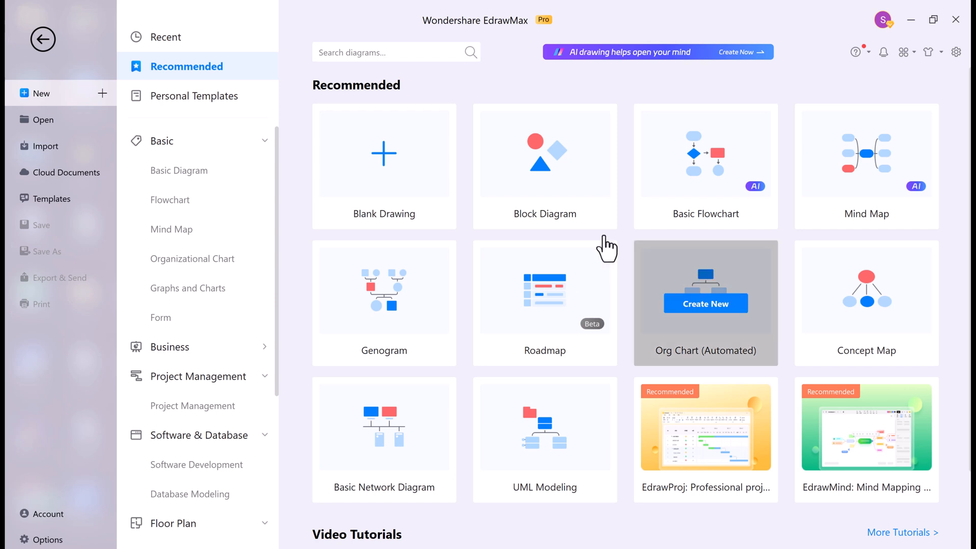
{"action": "scroll", "scroll_direction": "down", "scroll_amount": 3}
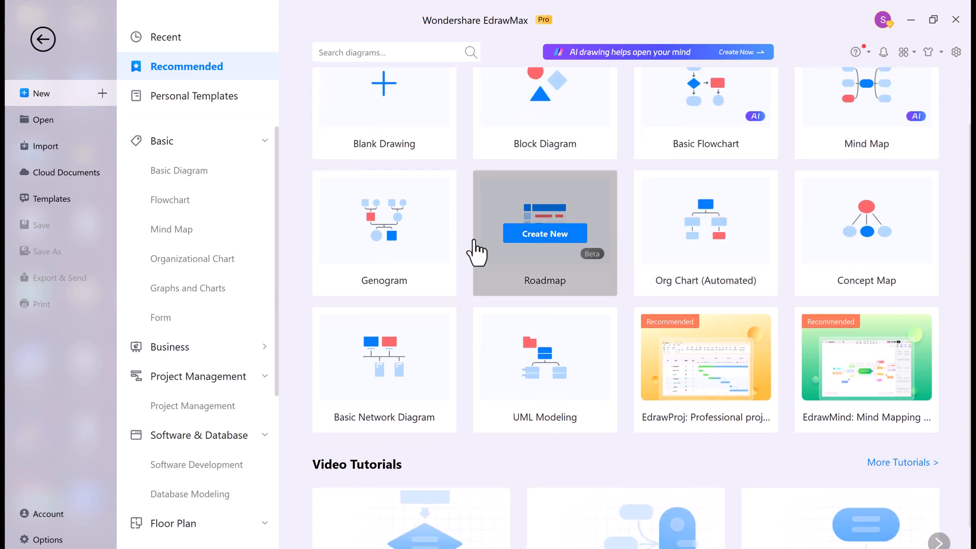
{"action": "scroll", "scroll_direction": "down", "scroll_amount": 3}
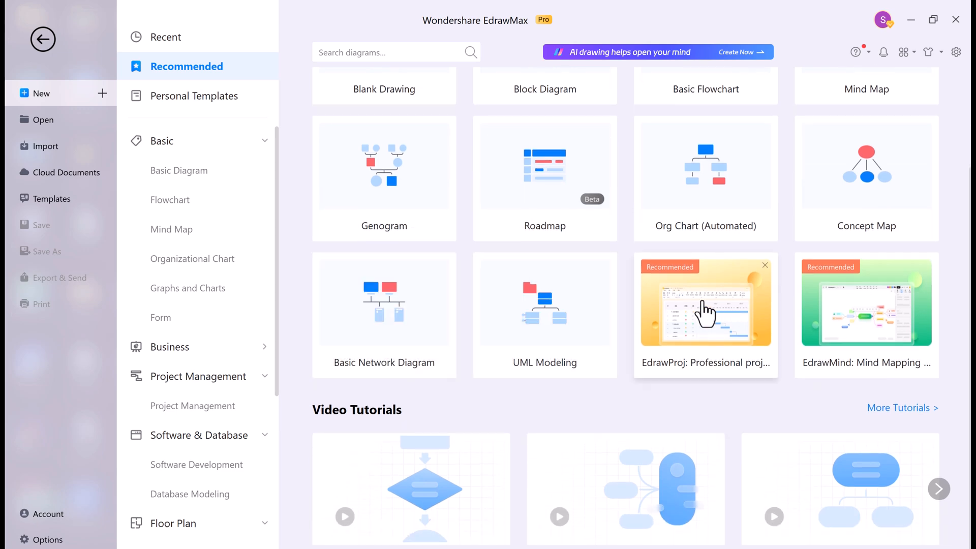
{"action": "left_click", "coordinate": [170, 200]}
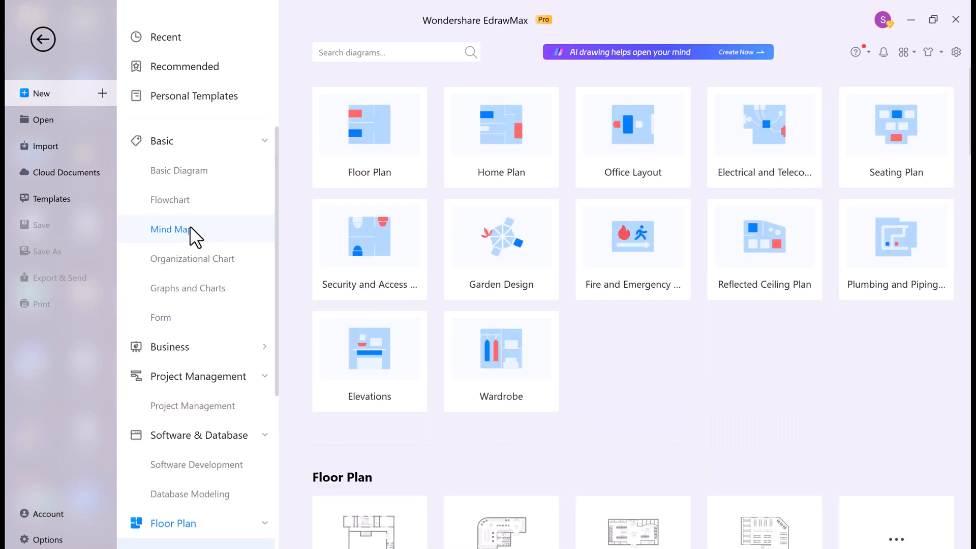
{"action": "left_click", "coordinate": [172, 200]}
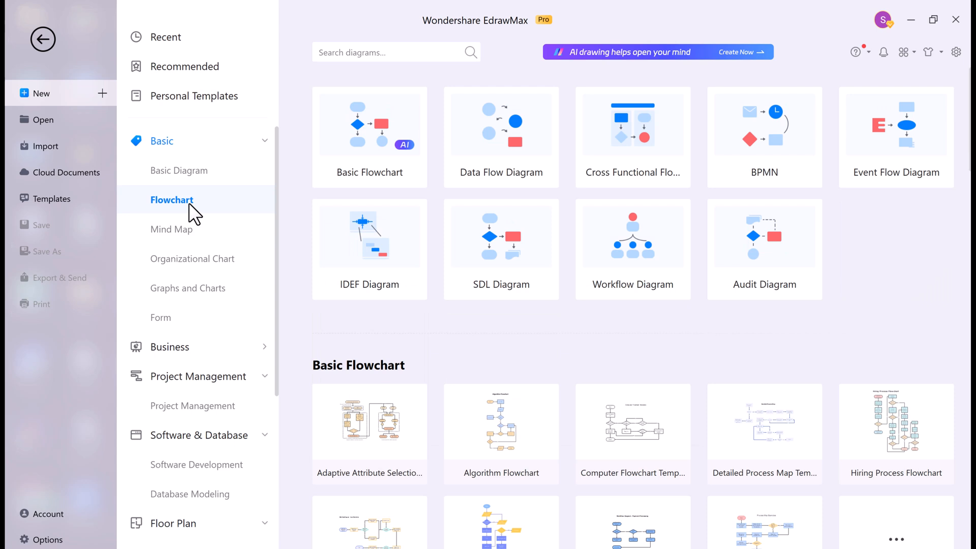
{"action": "mouse_move", "coordinate": [219, 210]}
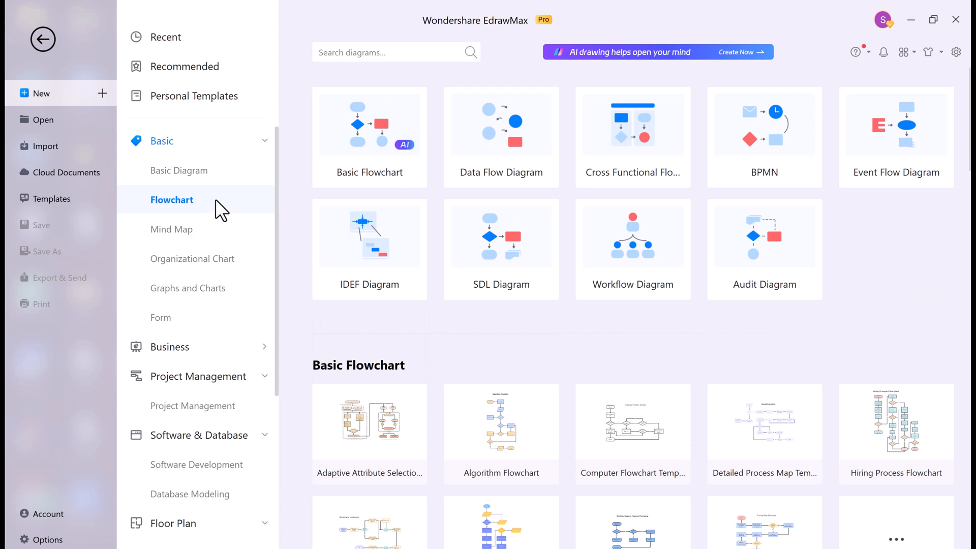
{"action": "mouse_move", "coordinate": [369, 129]}
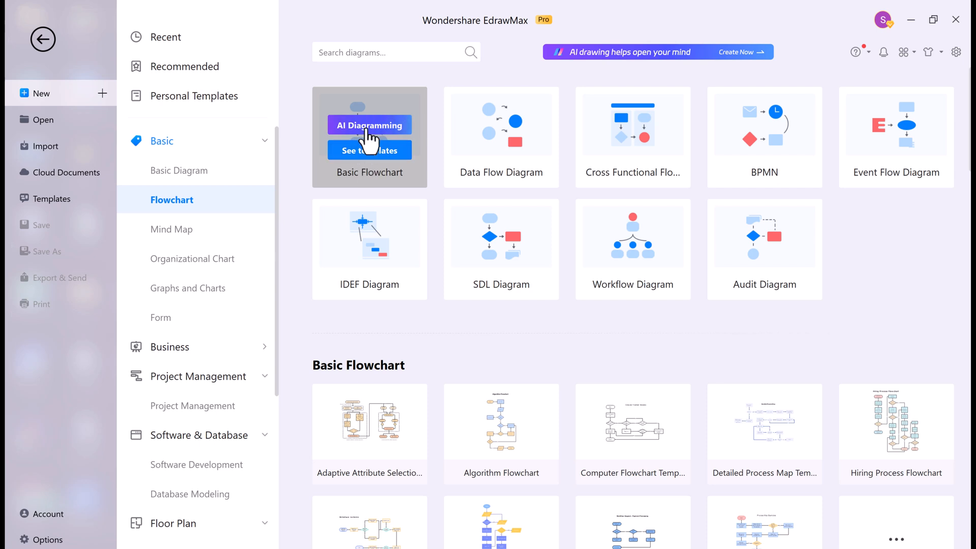
Step: Start a Basic Flowchart drawing with AI Diagramming and leave Flowchart Drawing mode
{"action": "left_click", "coordinate": [370, 125]}
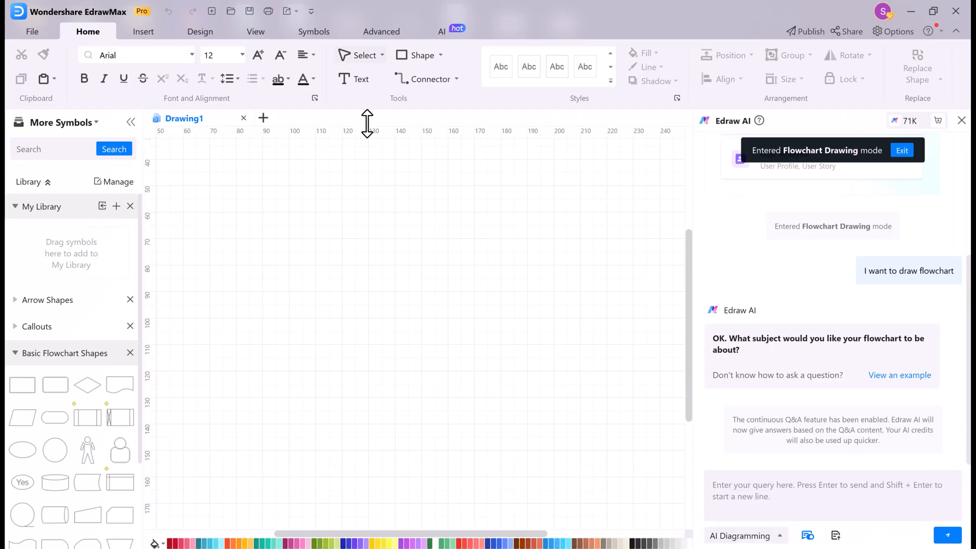
{"action": "left_click", "coordinate": [825, 493]}
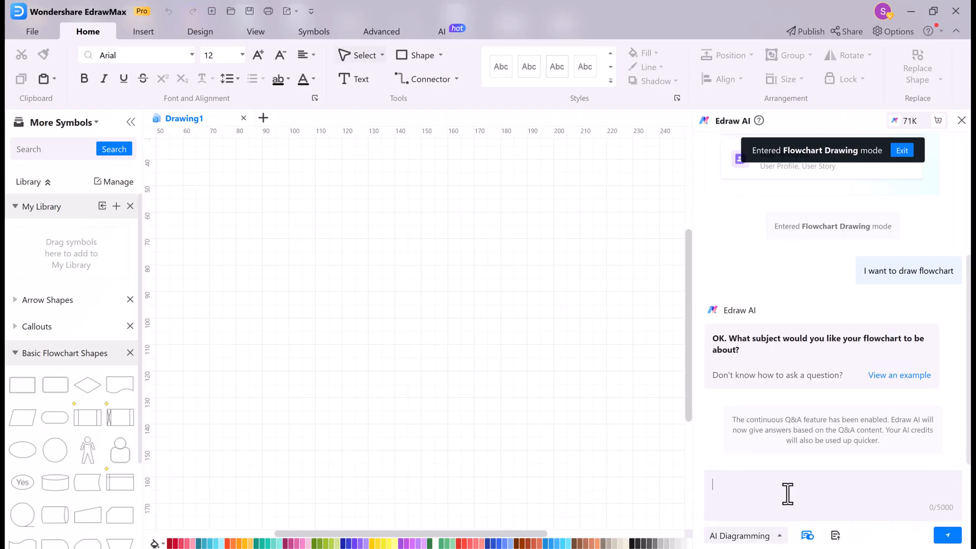
{"action": "left_click", "coordinate": [439, 30]}
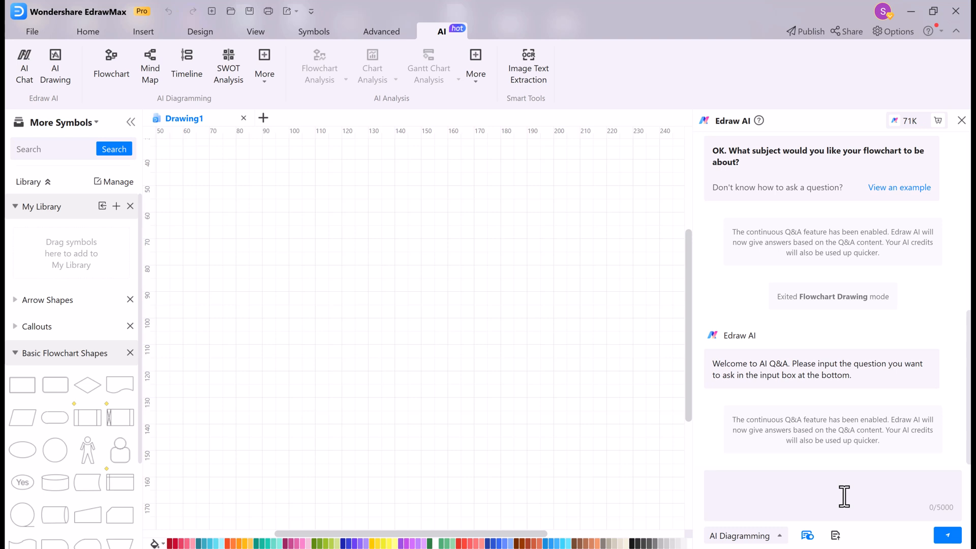
Step: Send Edraw AI the request 'I want to make a flow... job hiring process'
{"action": "type", "text": "I want to make a flowchart on"}
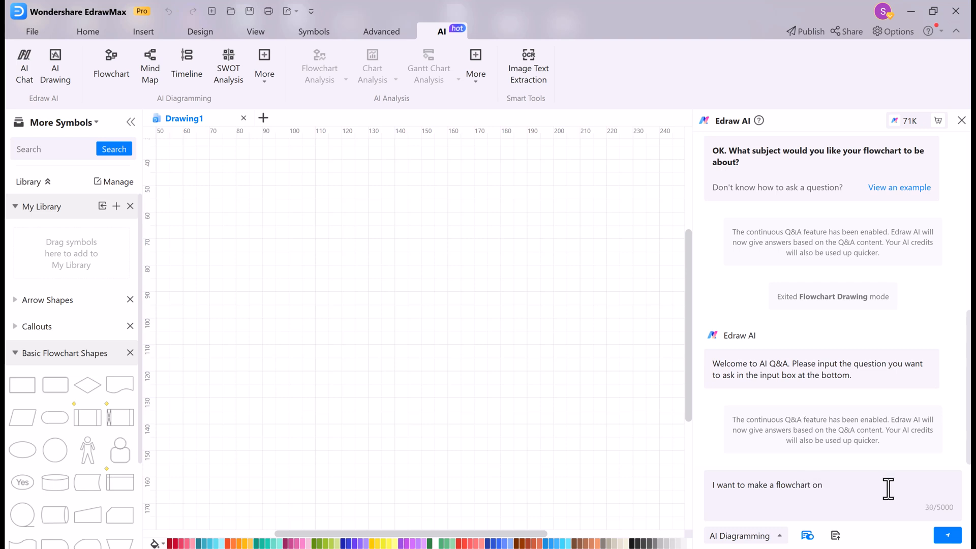
{"action": "type", "text": "job hiring process"}
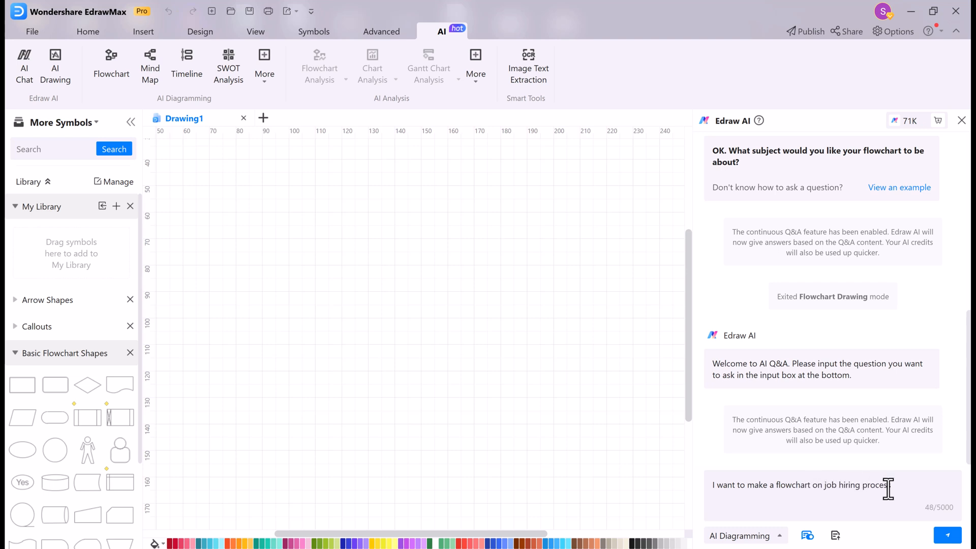
{"action": "left_click", "coordinate": [953, 536]}
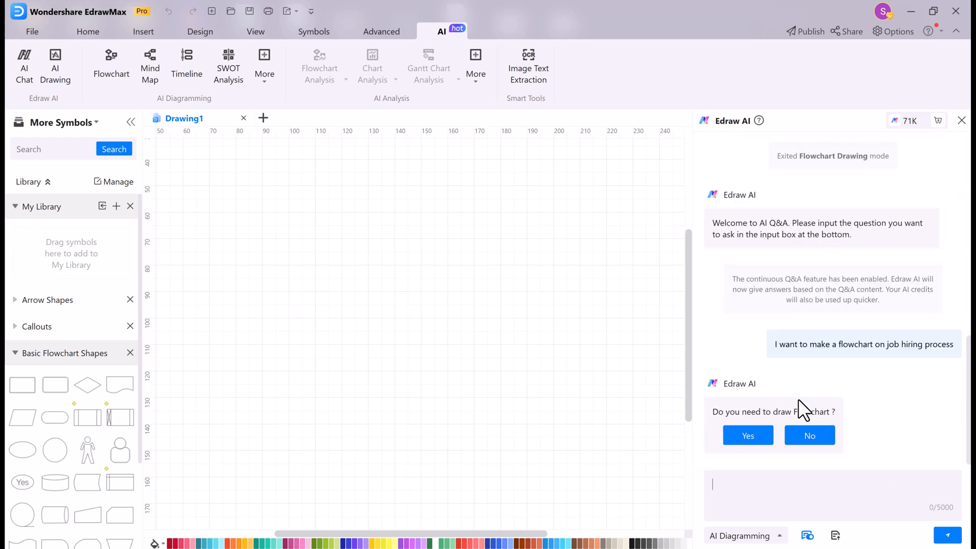
Step: Confirm Yes so Edraw AI draws the job hiring flowchart, then review it
{"action": "left_click", "coordinate": [748, 435]}
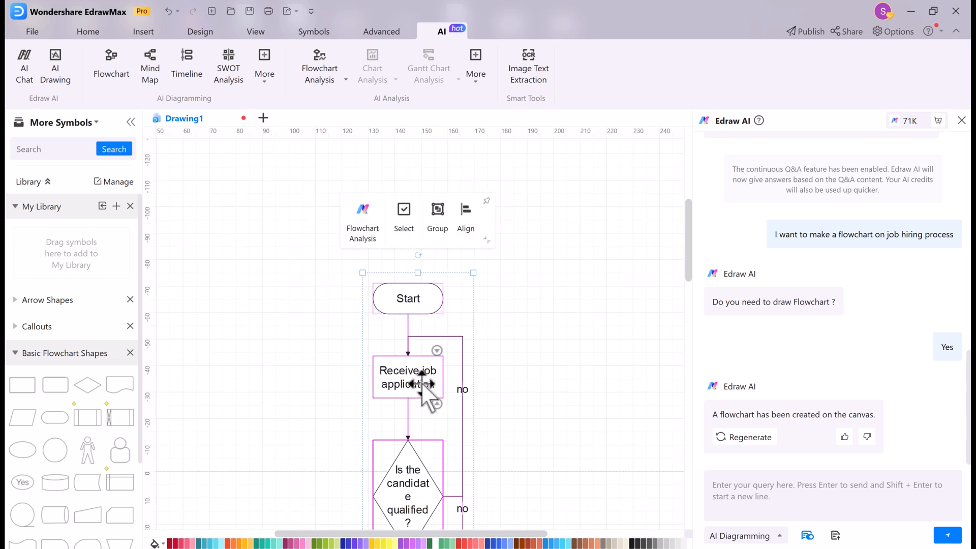
{"action": "scroll", "scroll_direction": "down", "scroll_amount": 3}
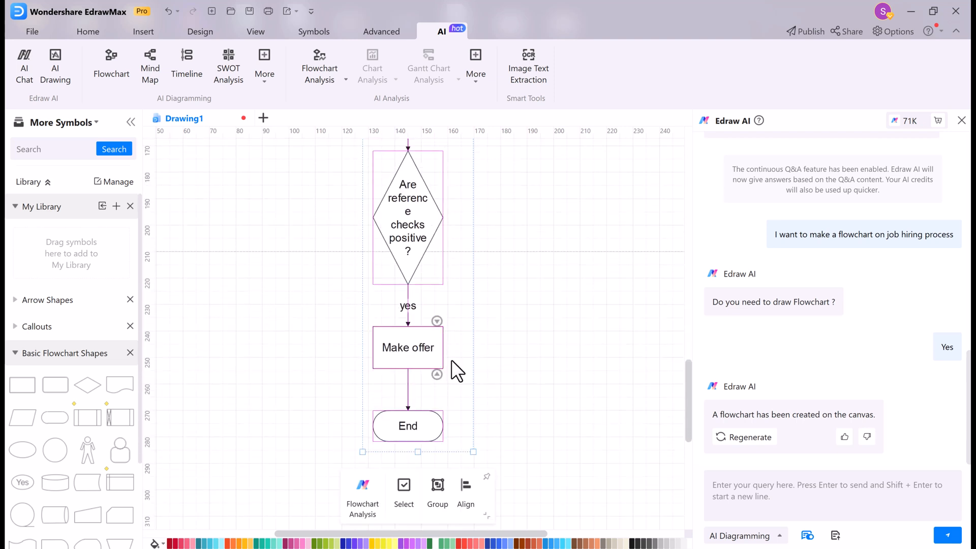
{"action": "left_click", "coordinate": [408, 218]}
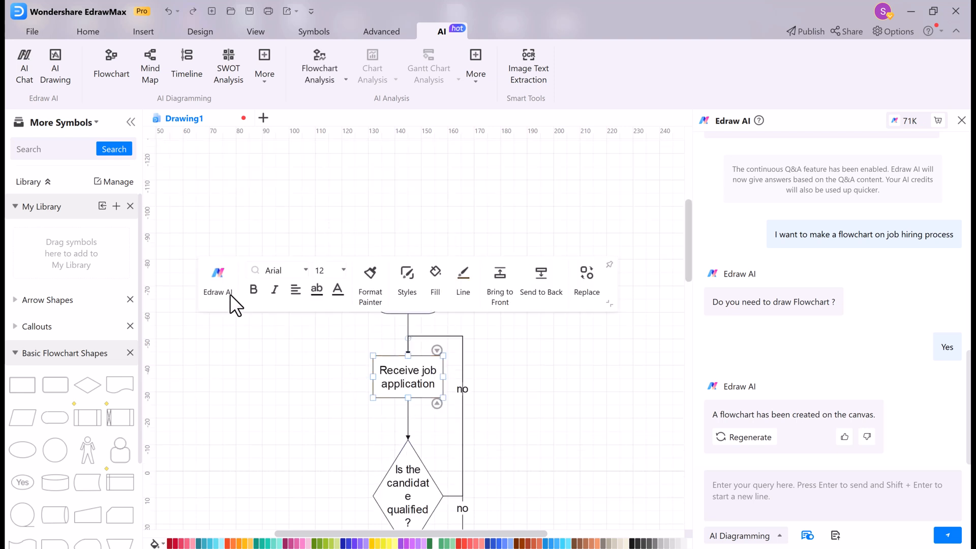
Step: Give the Receive job application shape a teal fill and bold text
{"action": "left_click", "coordinate": [253, 289]}
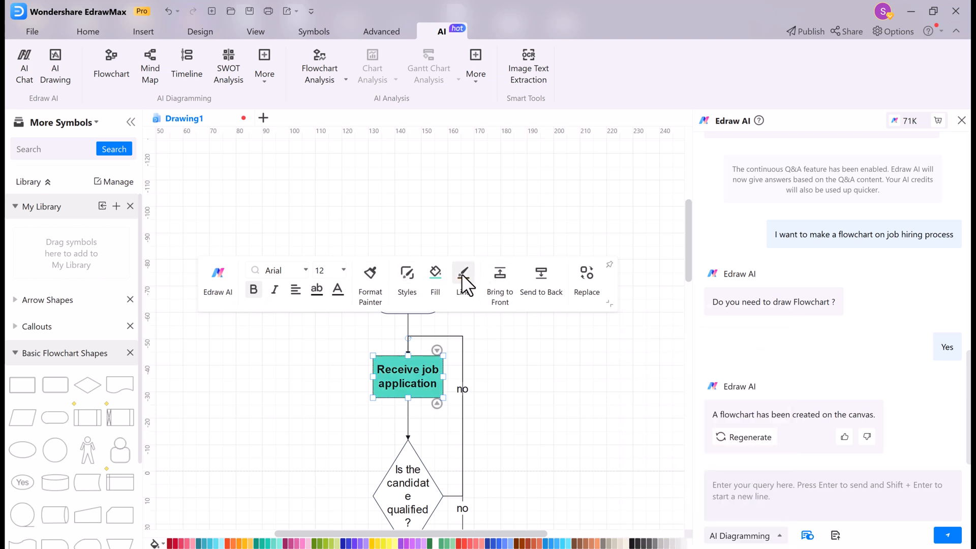
{"action": "mouse_move", "coordinate": [670, 299]}
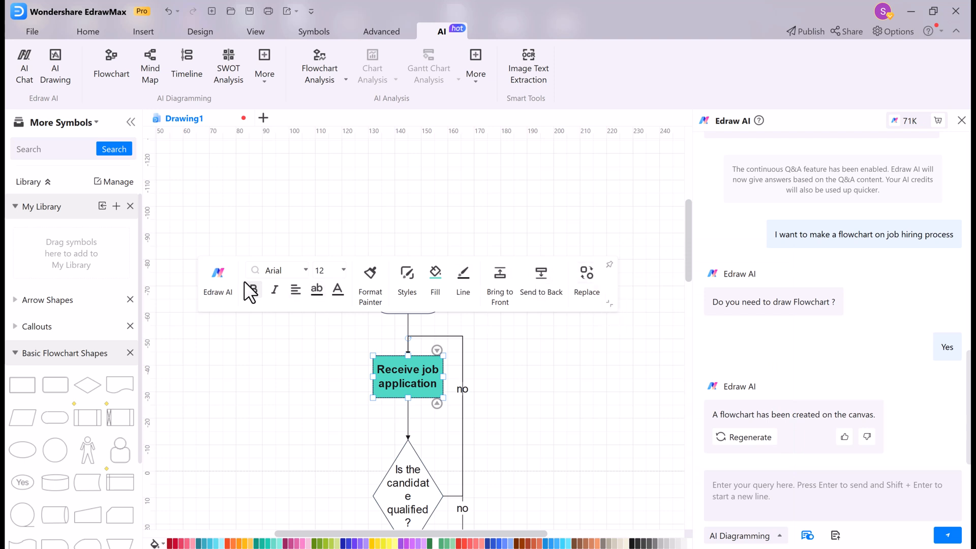
{"action": "left_click", "coordinate": [218, 278]}
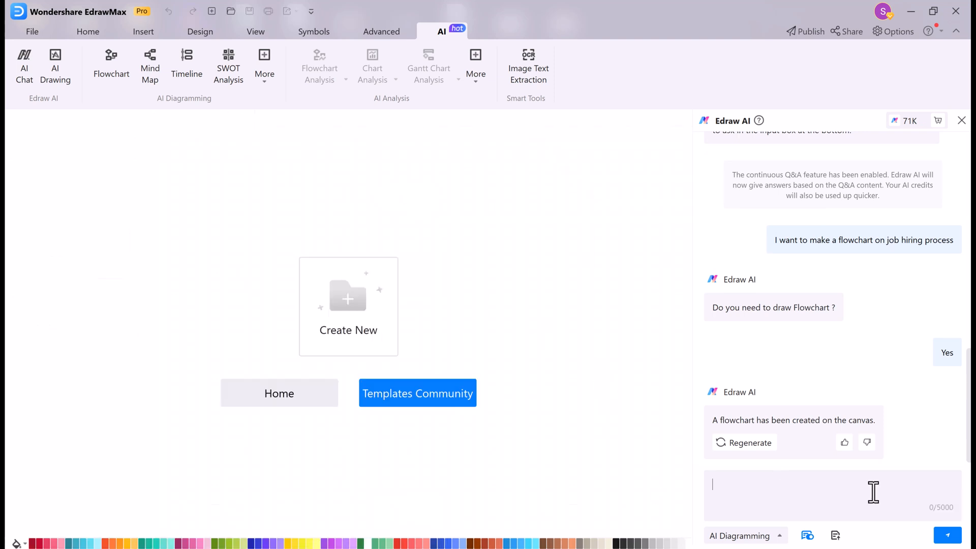
Step: Enter a 'whatsapp market' request in the Edraw AI chat
{"action": "type", "text": "whatsapp market"}
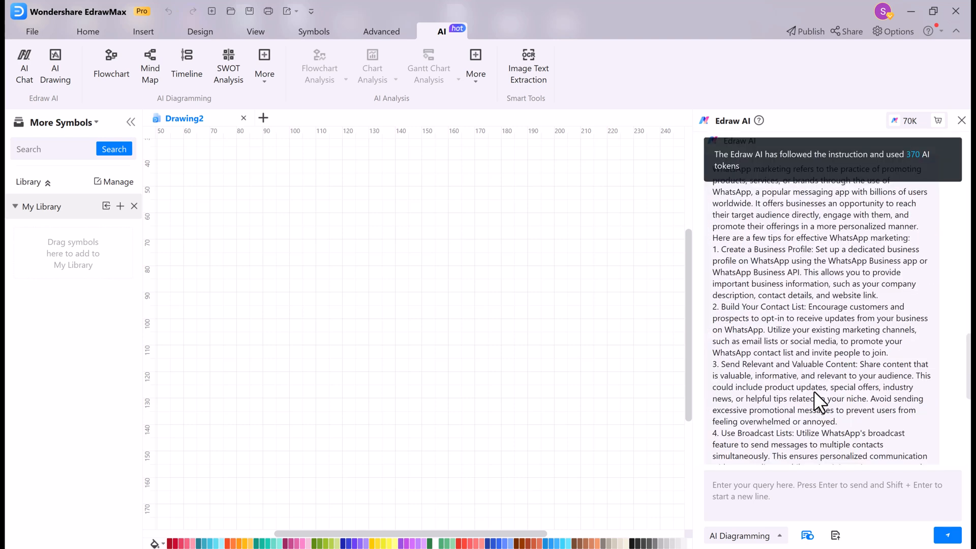
Step: Open the AI Diagramming dropdown under the WhatsApp marketing answer
{"action": "left_click", "coordinate": [900, 437]}
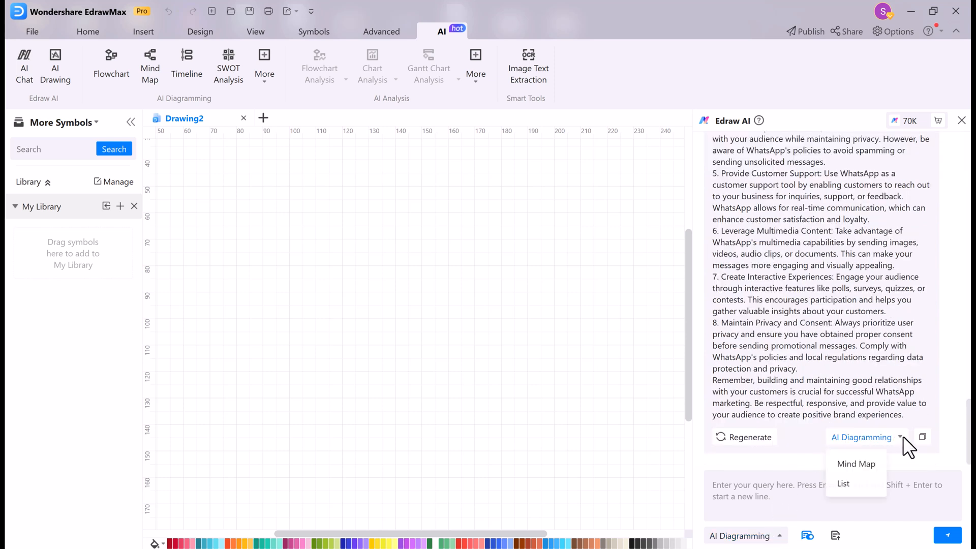
Step: Turn the WhatsApp marketing tips into a mind map and shorten the third topic
{"action": "left_click", "coordinate": [857, 463]}
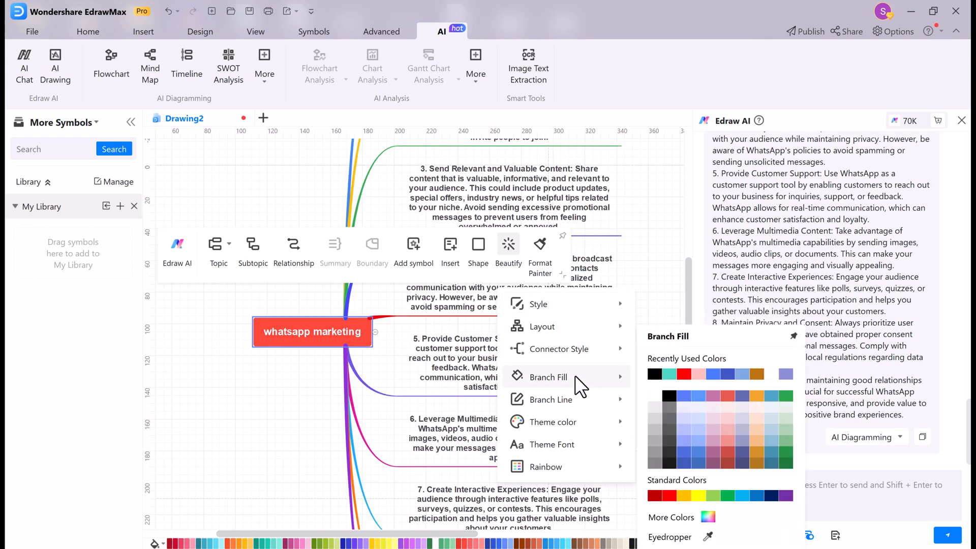
{"action": "mouse_move", "coordinate": [599, 432]}
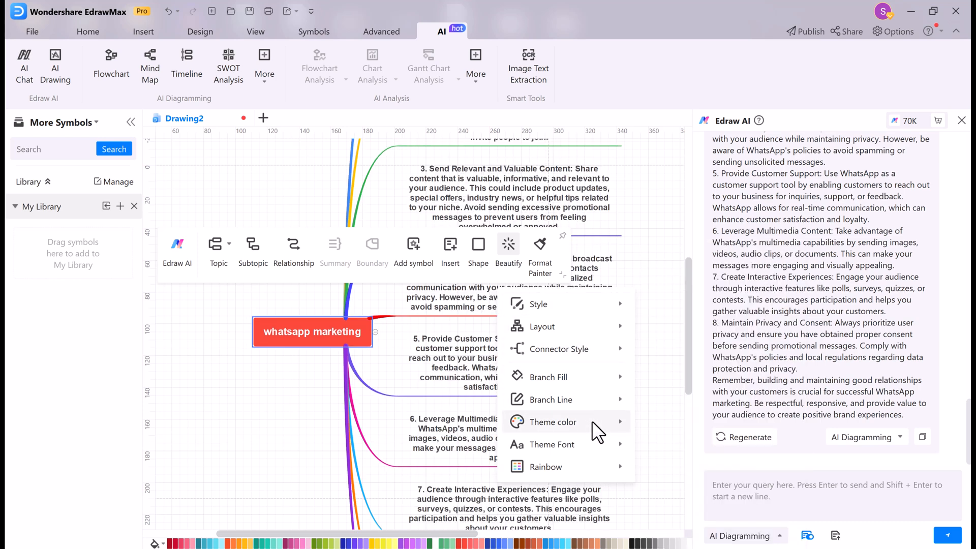
{"action": "left_click", "coordinate": [552, 445]}
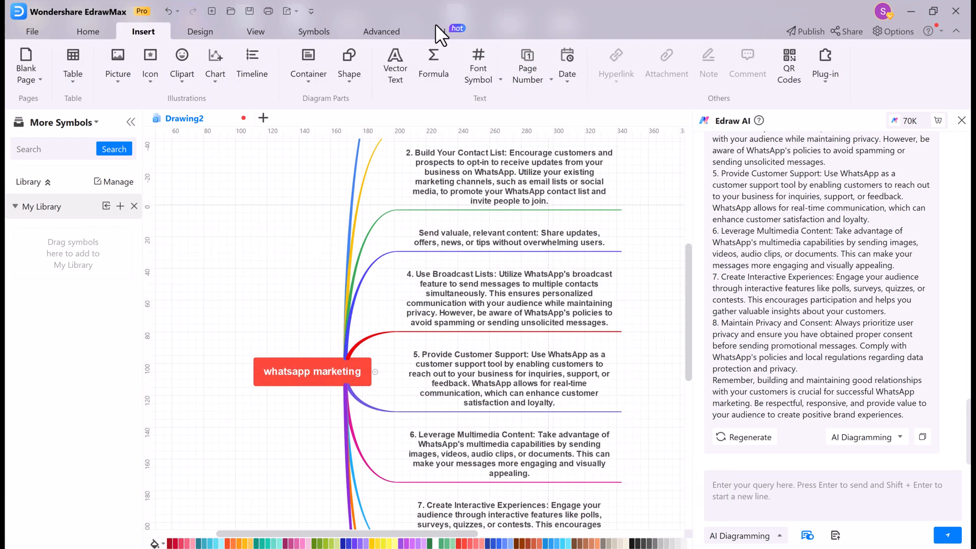
Step: Generate a 4:3 HD Cartoon-style image from the prompt 'gaming girl' with AI Drawing
{"action": "left_click", "coordinate": [439, 31]}
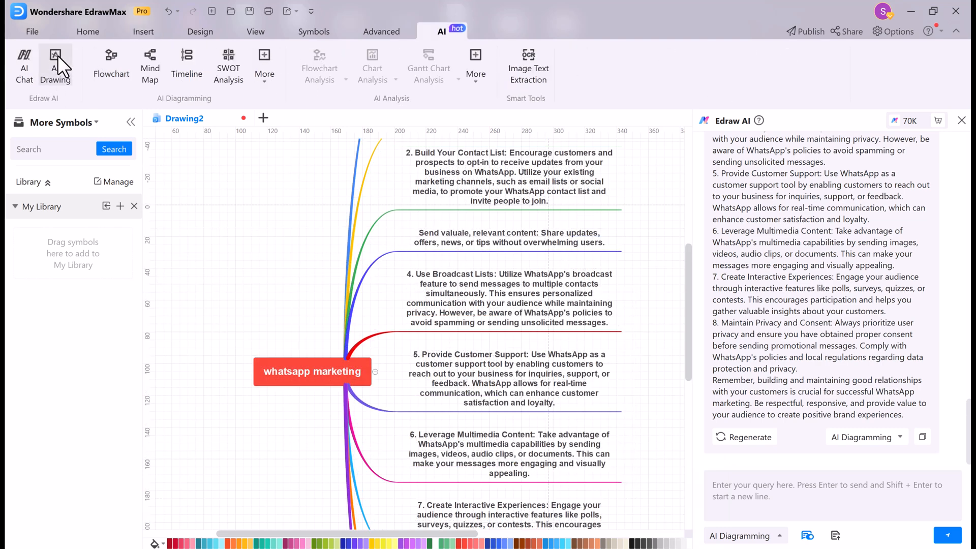
{"action": "left_click", "coordinate": [55, 62]}
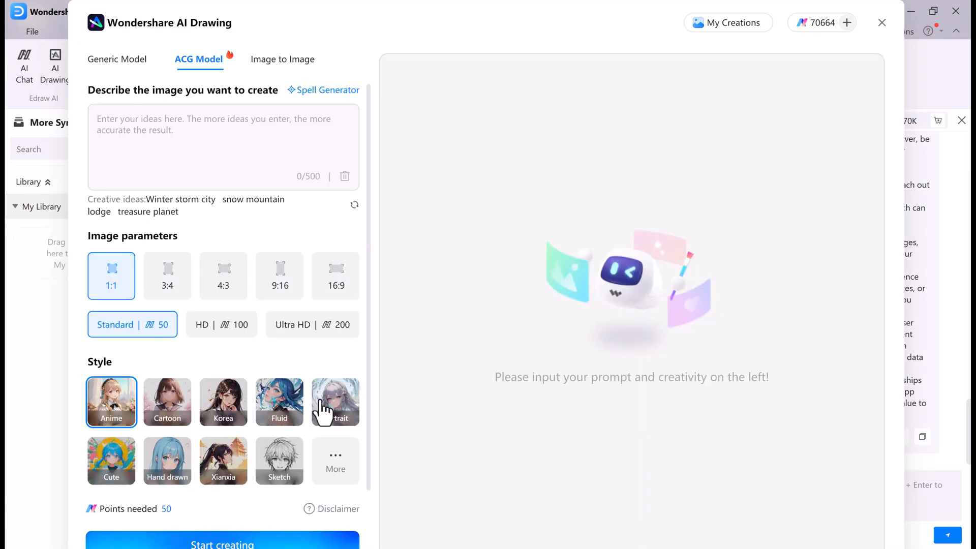
{"action": "mouse_move", "coordinate": [219, 209]}
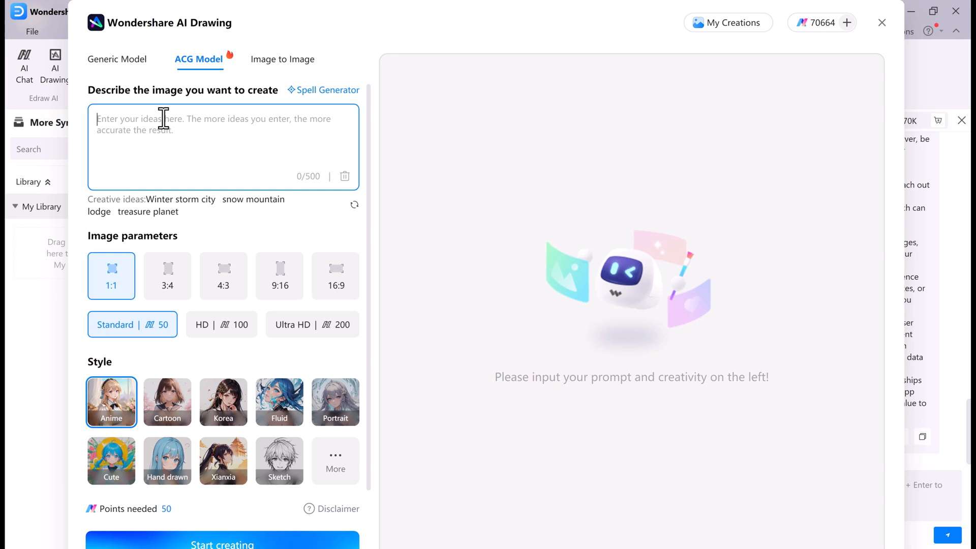
{"action": "type", "text": "gaming girl"}
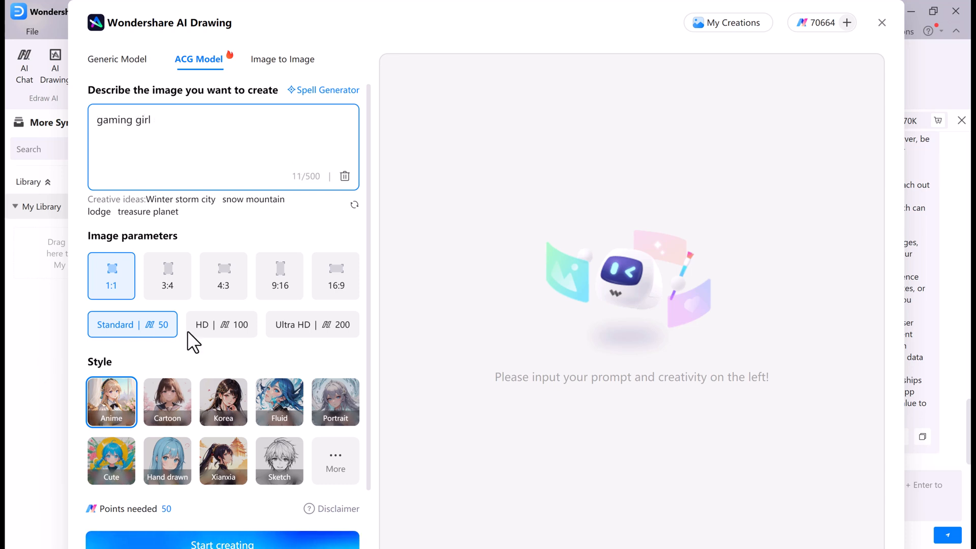
{"action": "left_click", "coordinate": [220, 324]}
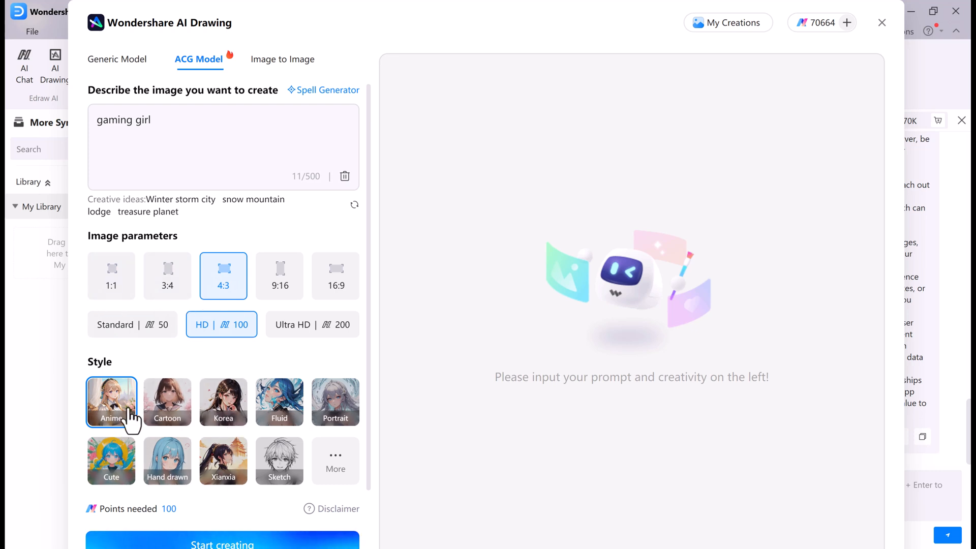
{"action": "left_click", "coordinate": [167, 402]}
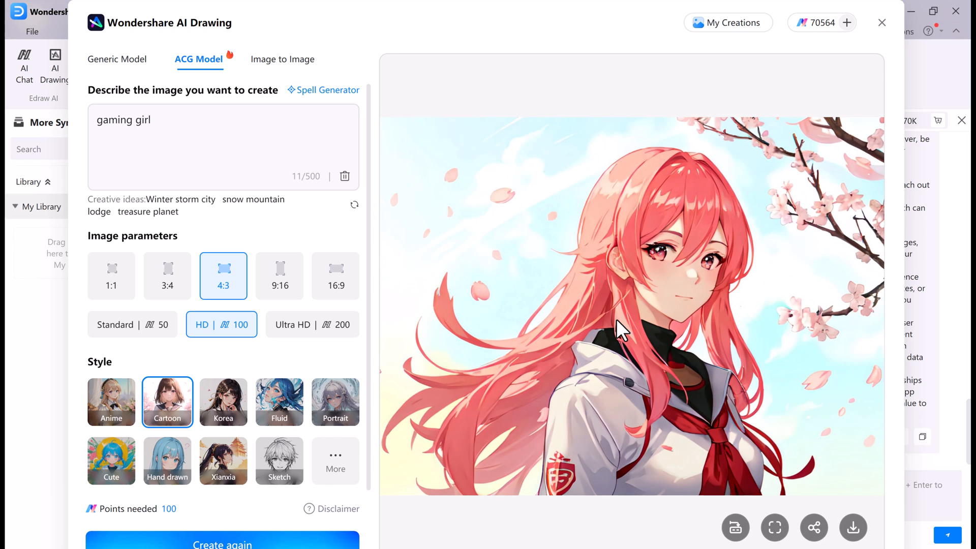
{"action": "mouse_move", "coordinate": [769, 442]}
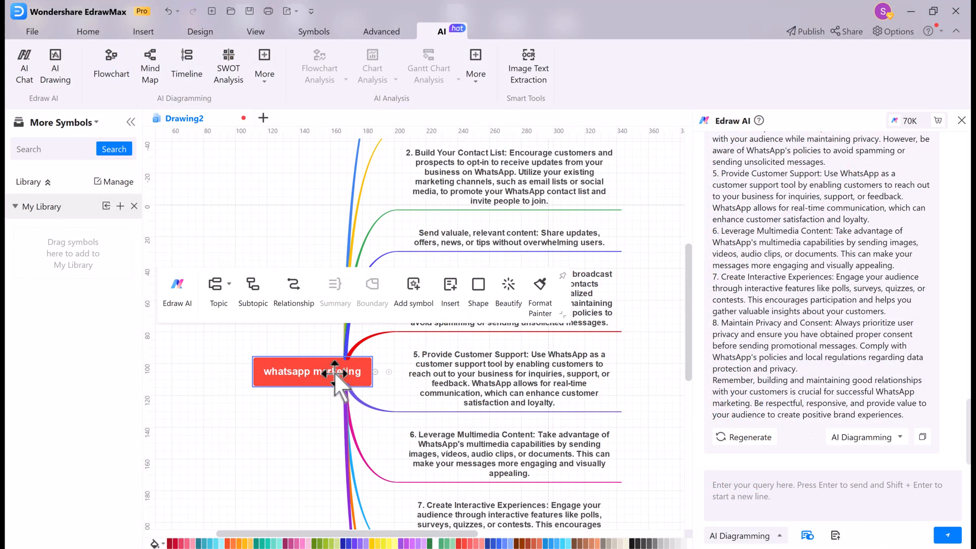
Step: Have Edraw AI draw a SWOT analysis of Nokia
{"action": "left_click", "coordinate": [228, 64]}
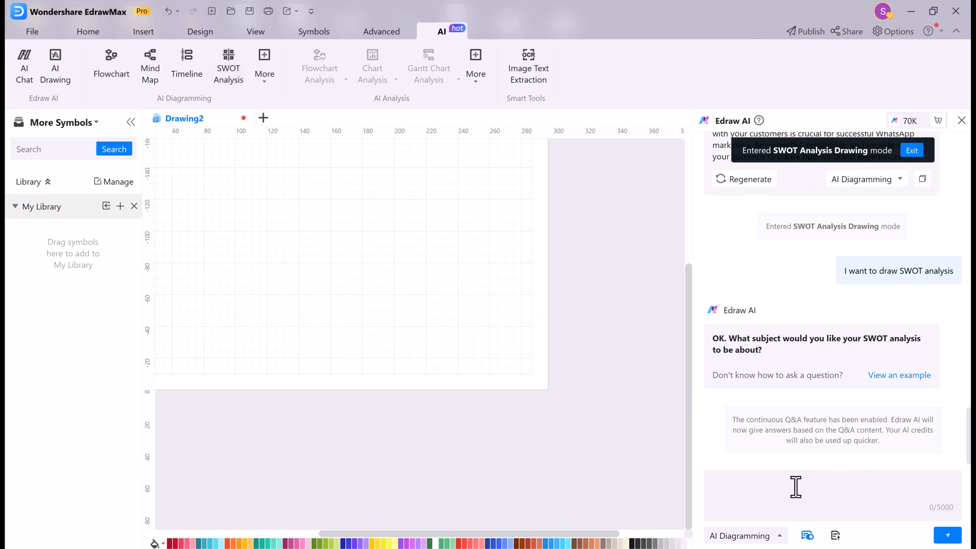
{"action": "type", "text": "swot anal"}
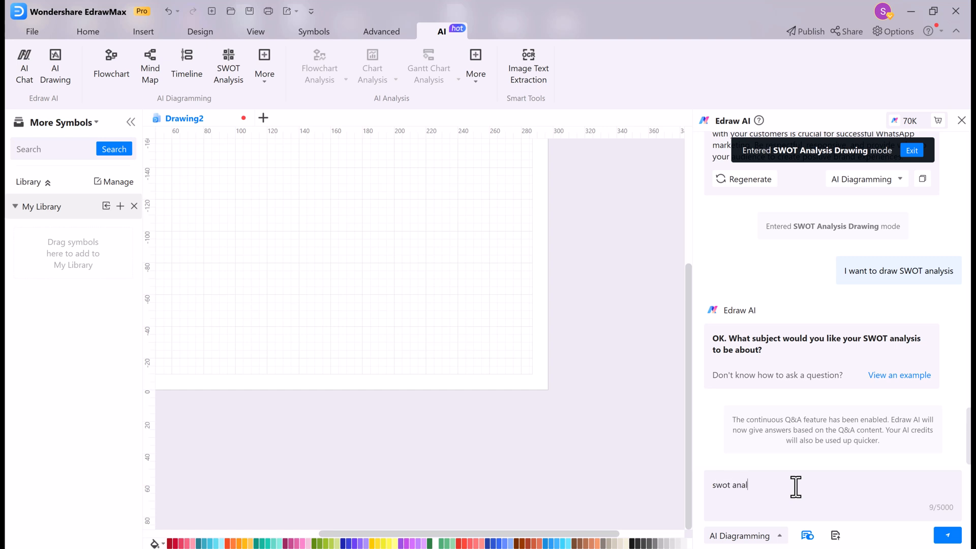
{"action": "type", "text": "ysis"}
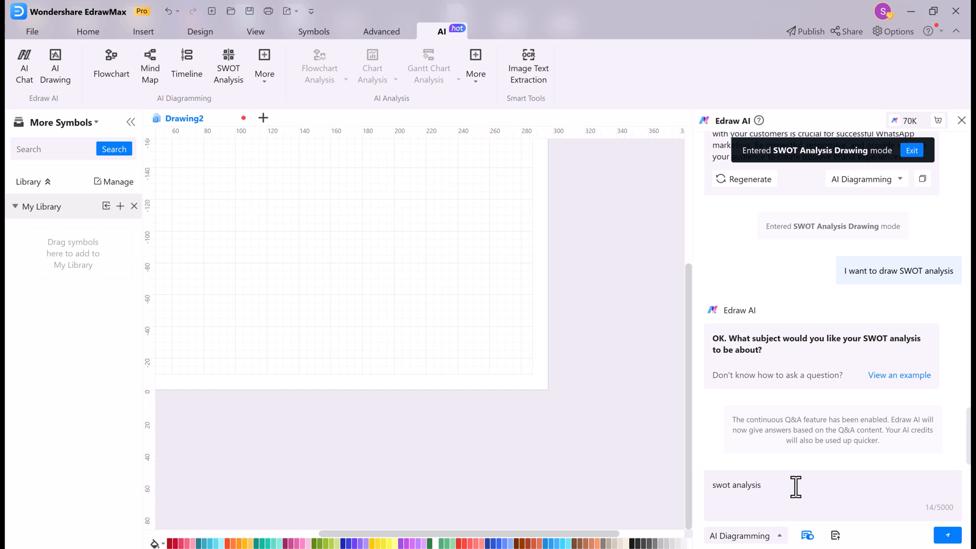
{"action": "type", "text": "o"}
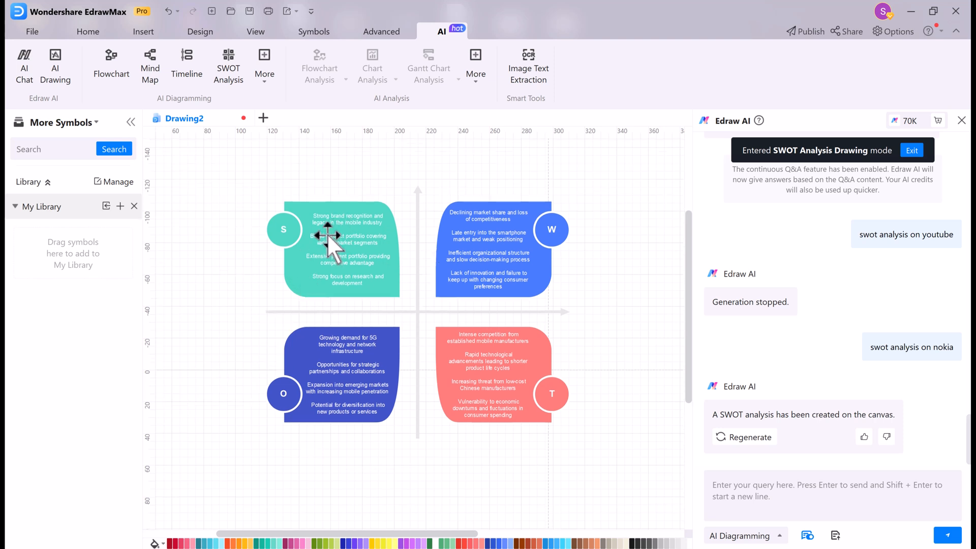
{"action": "mouse_move", "coordinate": [507, 152]}
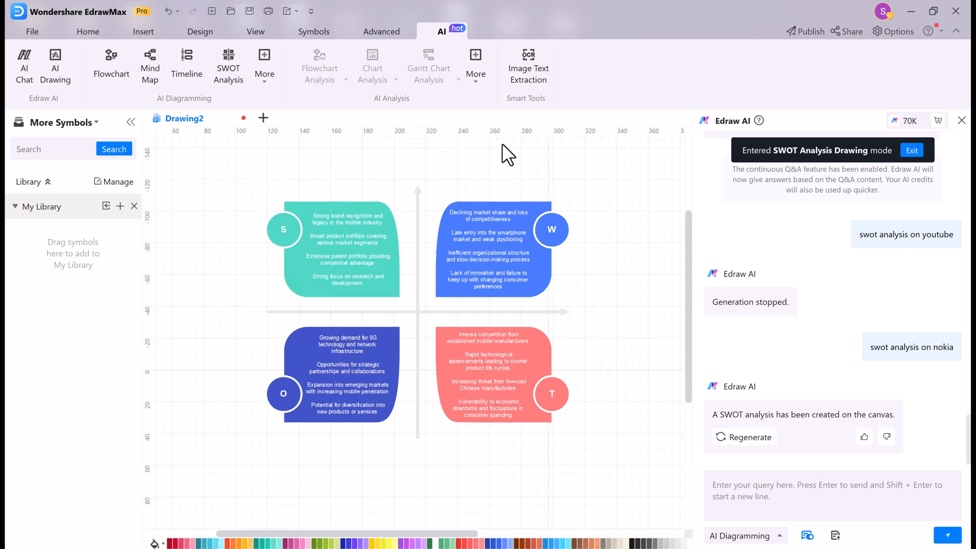
Step: Extract the GPTBots.ai screenshot's text with Image Text Extraction and place it on the canvas
{"action": "left_click", "coordinate": [528, 55]}
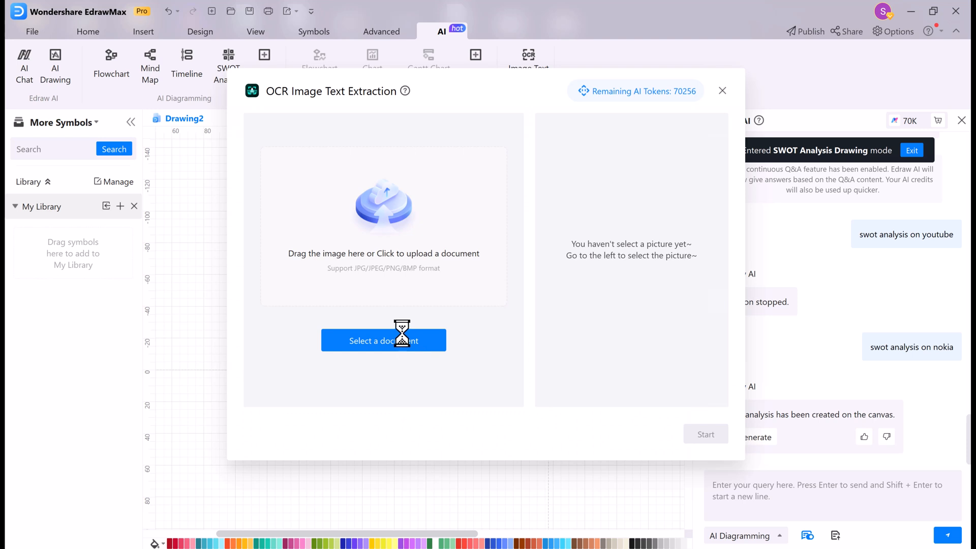
{"action": "left_click", "coordinate": [383, 340]}
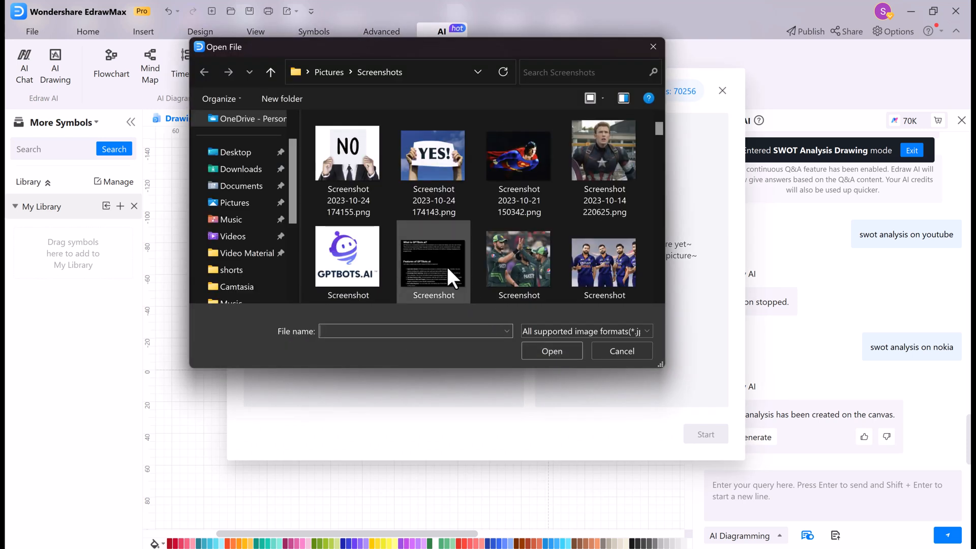
{"action": "double_click", "coordinate": [433, 256]}
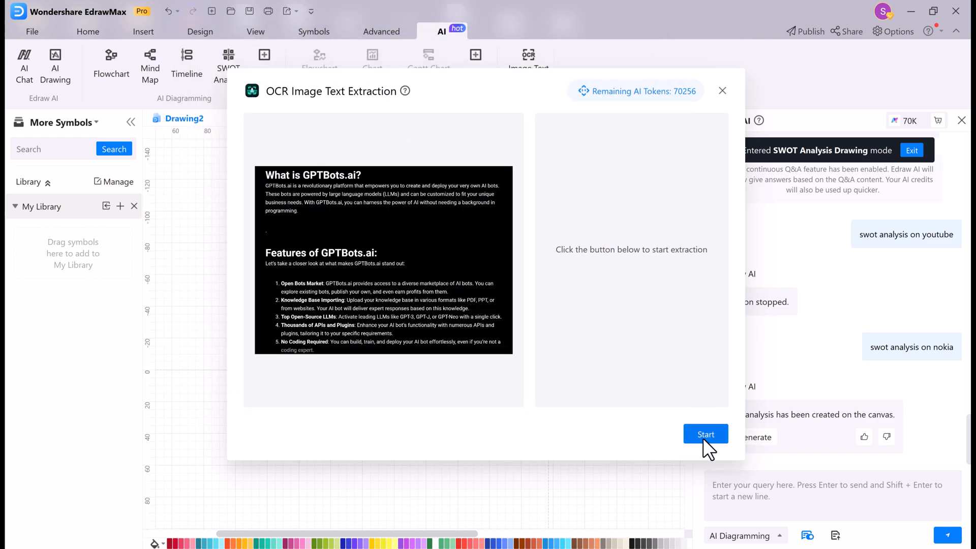
{"action": "left_click", "coordinate": [706, 434]}
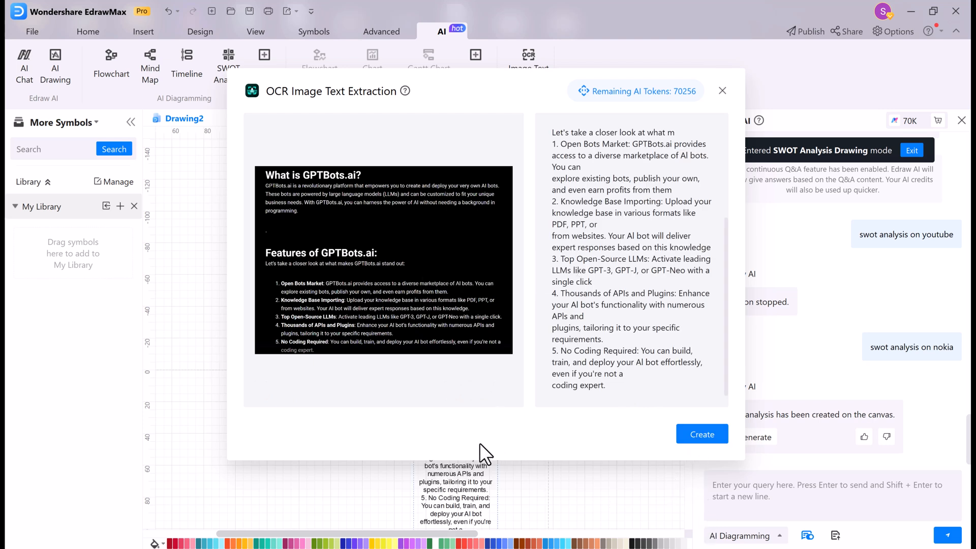
{"action": "left_click", "coordinate": [702, 433]}
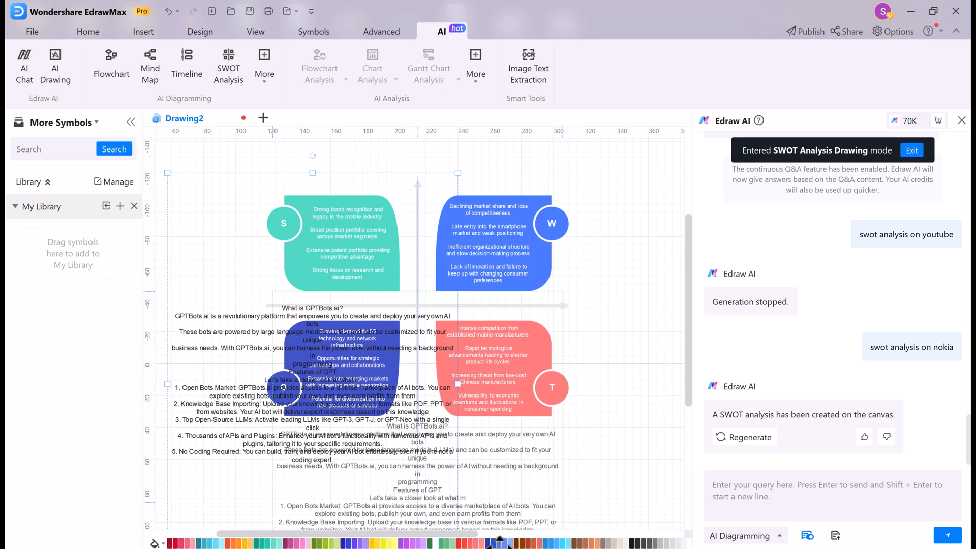
Step: Switch the graphics export format from JPG to PNG, keeping Ultra HD and no watermark
{"action": "scroll", "scroll_direction": "down", "scroll_amount": 3}
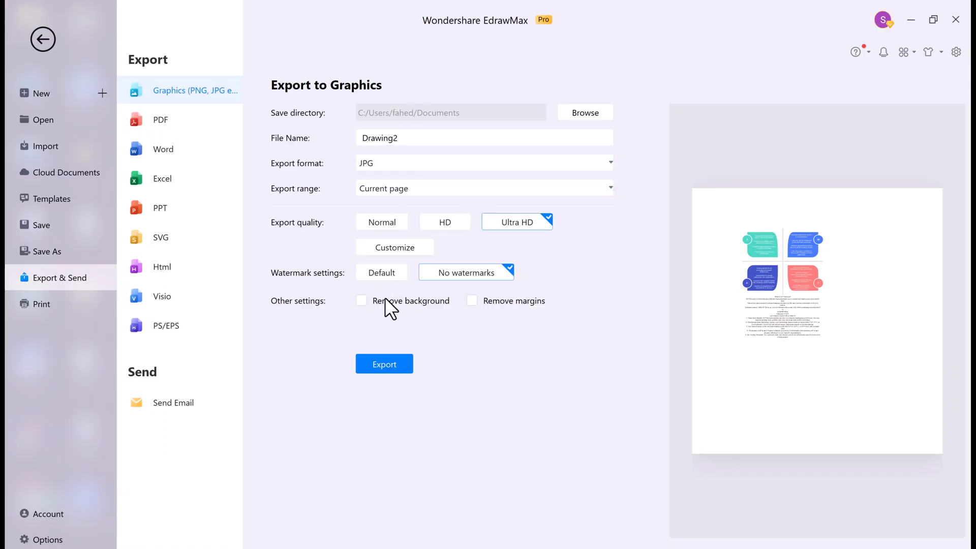
{"action": "left_click", "coordinate": [485, 163]}
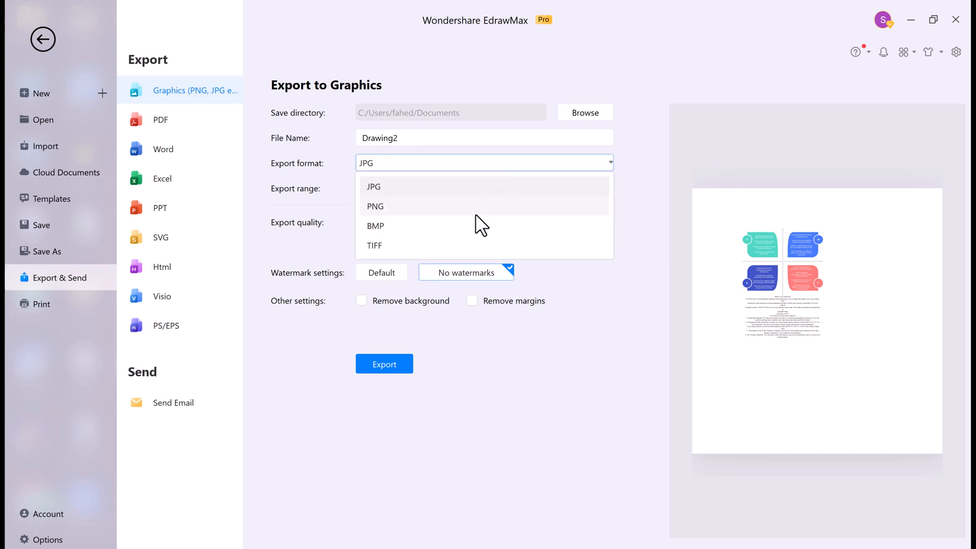
{"action": "left_click", "coordinate": [375, 206]}
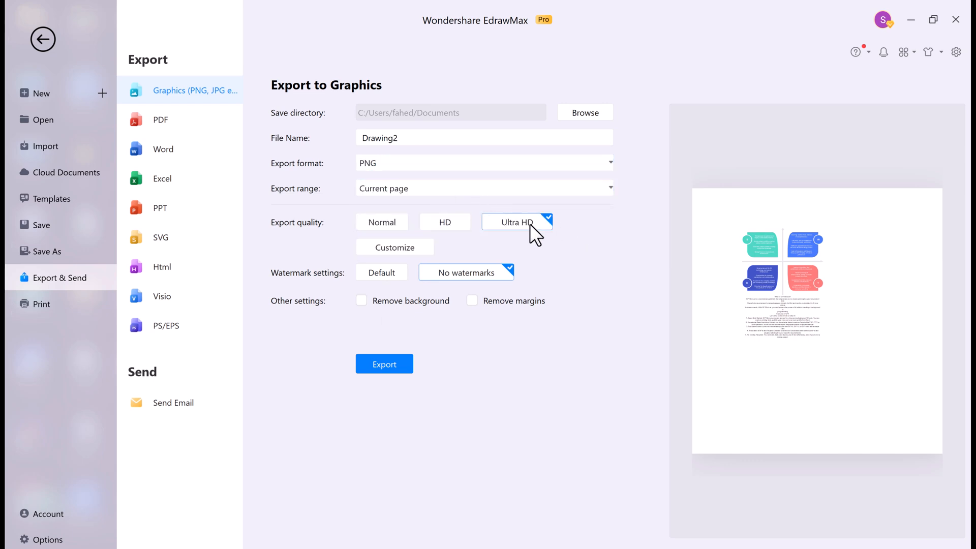
{"action": "mouse_move", "coordinate": [923, 21]}
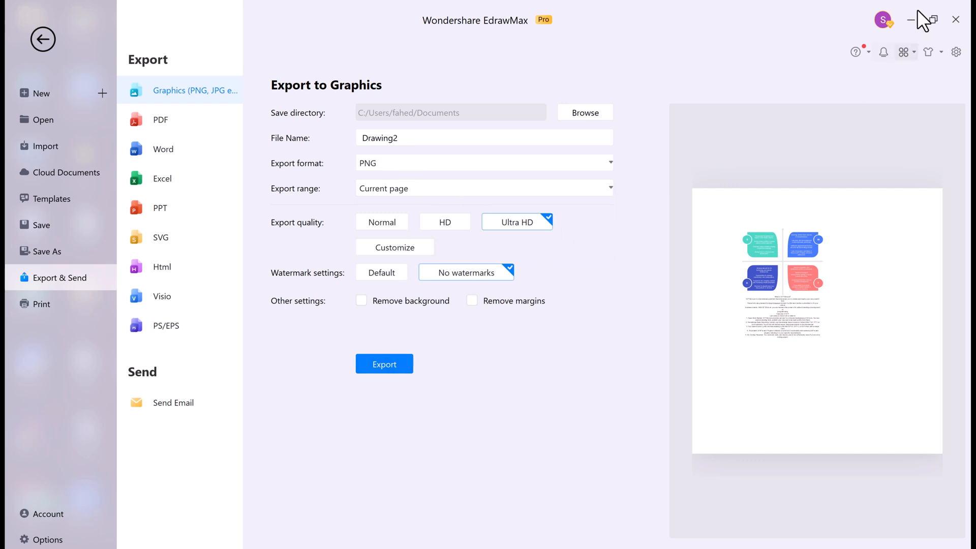
{"action": "left_click", "coordinate": [42, 39]}
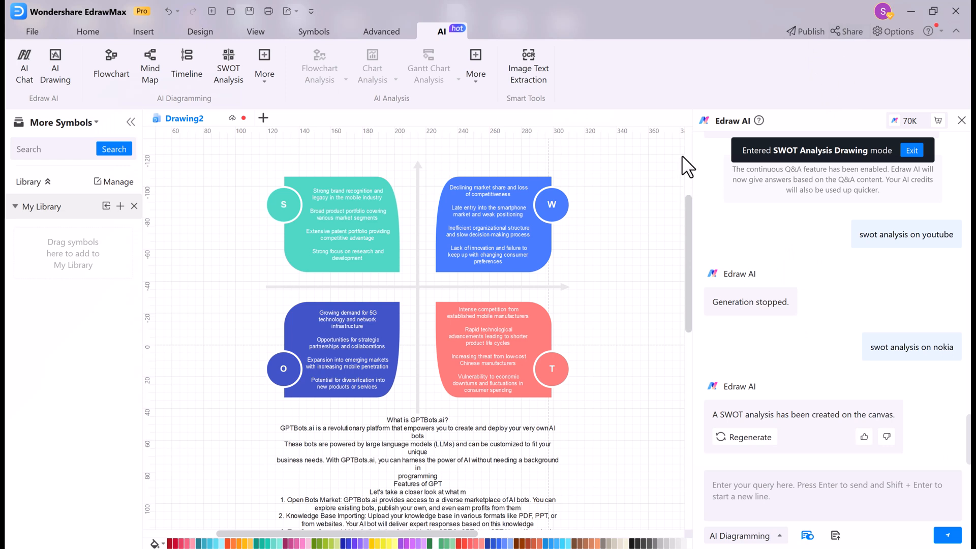
Step: Open the Share dialog for Drawing2 and focus the invitee email field
{"action": "left_click", "coordinate": [846, 31]}
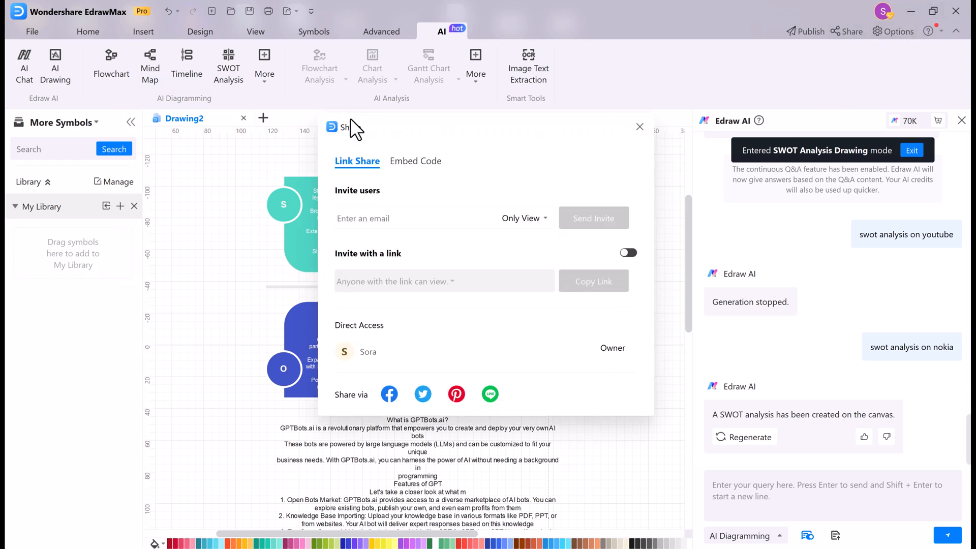
{"action": "left_click", "coordinate": [384, 218]}
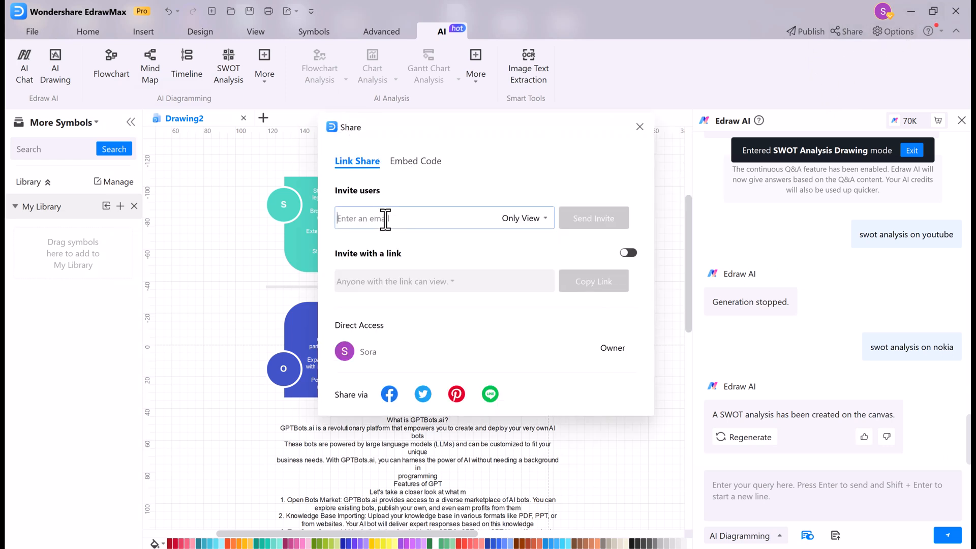